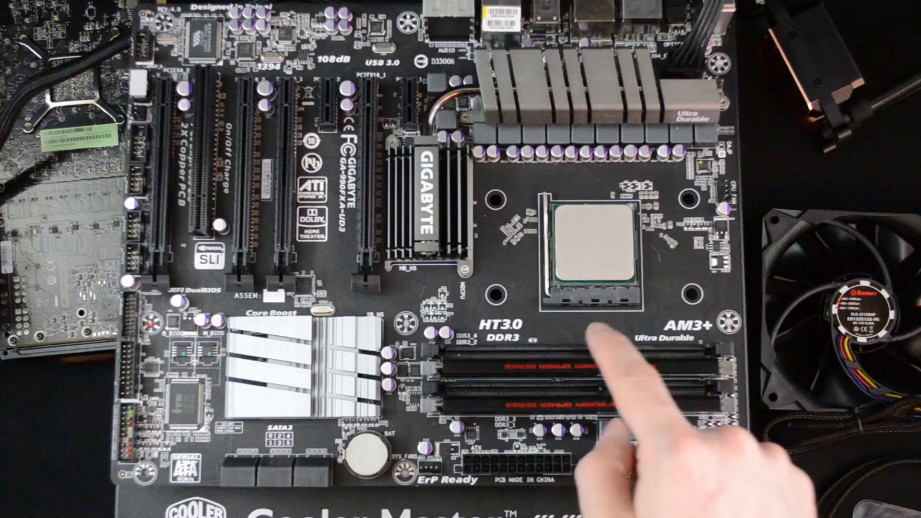
{"action": "mouse_move", "coordinate": [617, 294]}
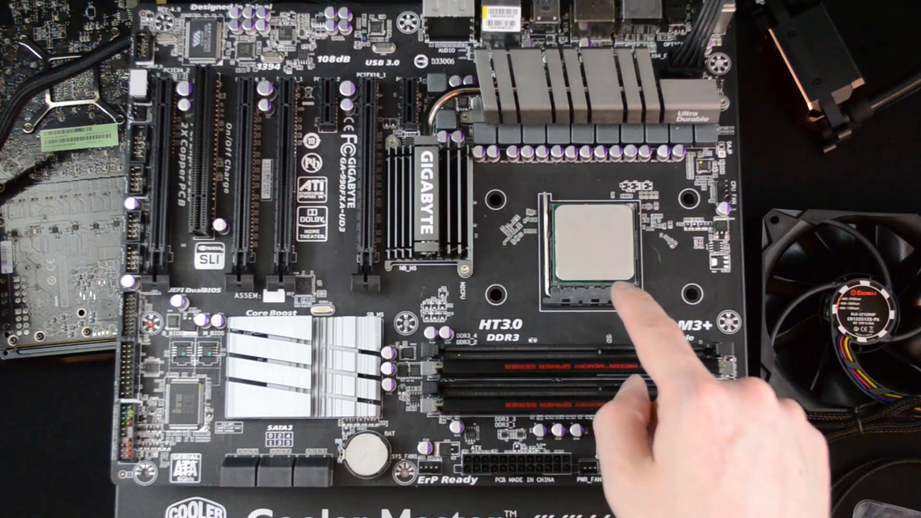